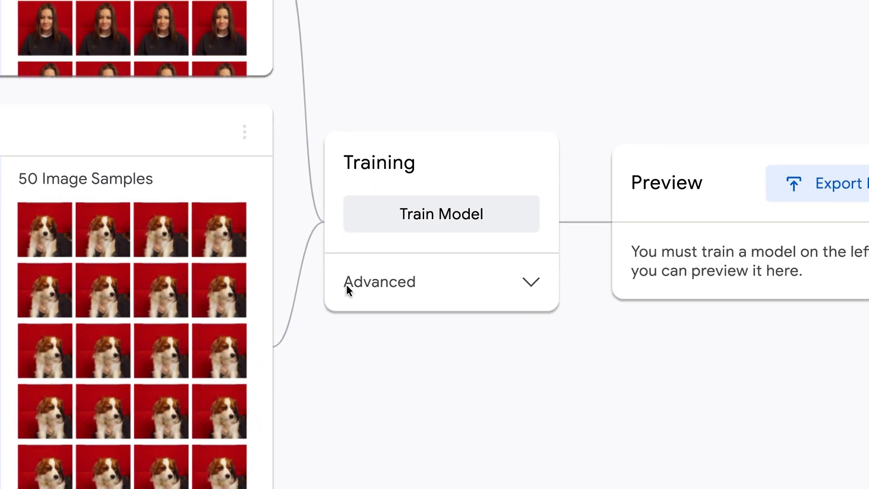
# Start a new Image Project from the Get Started page
pyautogui.click(440, 214)
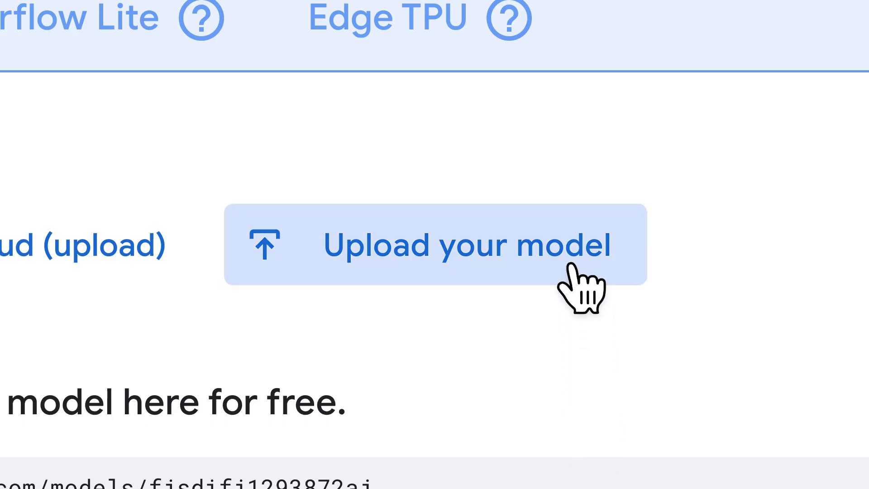
pyautogui.click(434, 245)
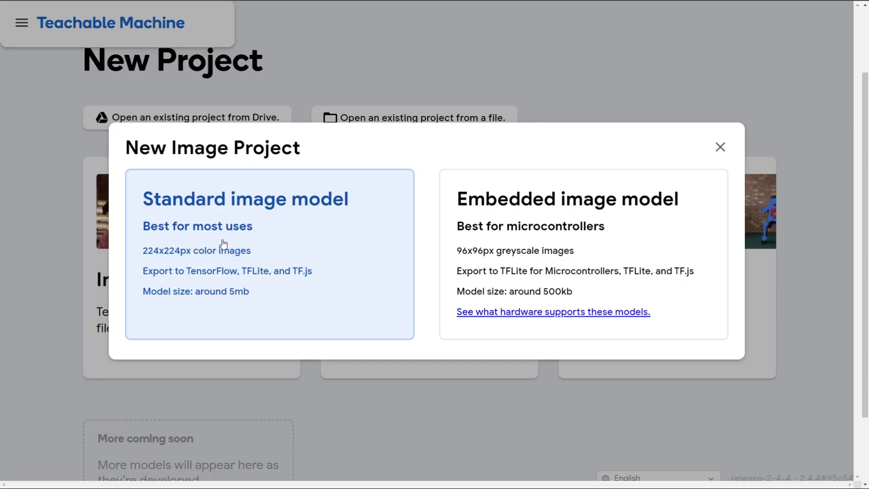
# Choose the standard image model and name the two classes Jason and Bottle
pyautogui.click(245, 200)
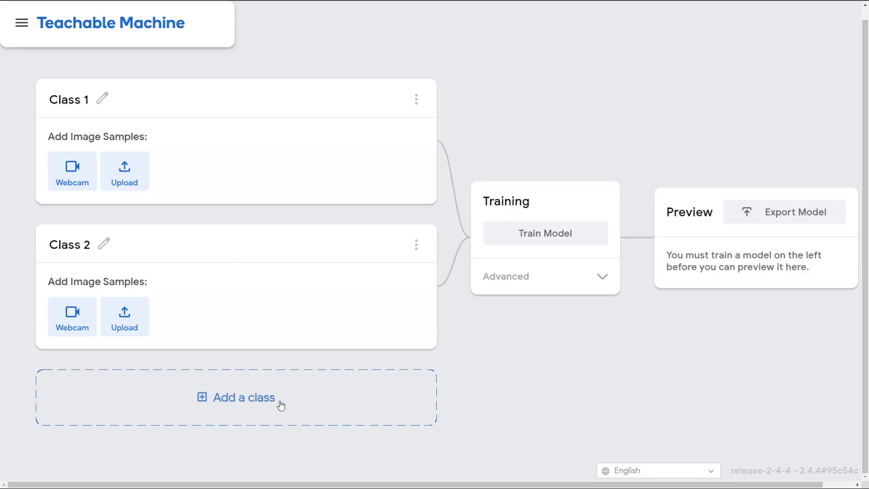
pyautogui.moveTo(393, 223)
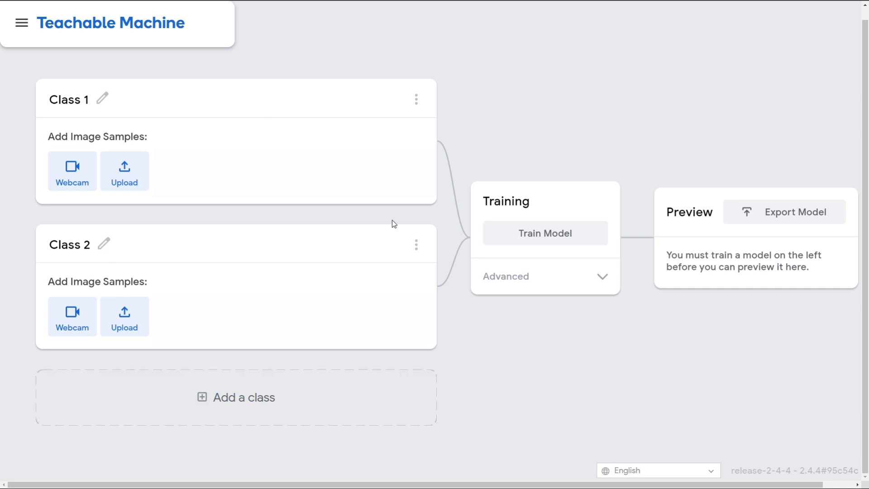
pyautogui.moveTo(221, 81)
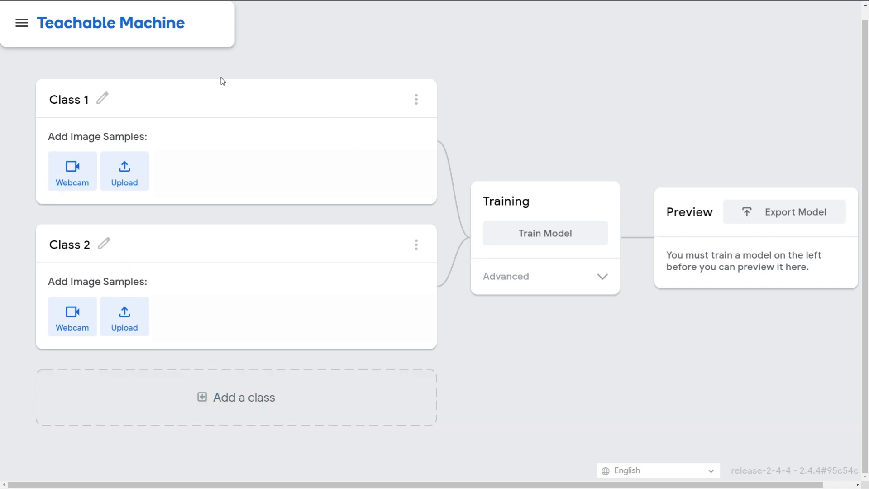
pyautogui.moveTo(72, 234)
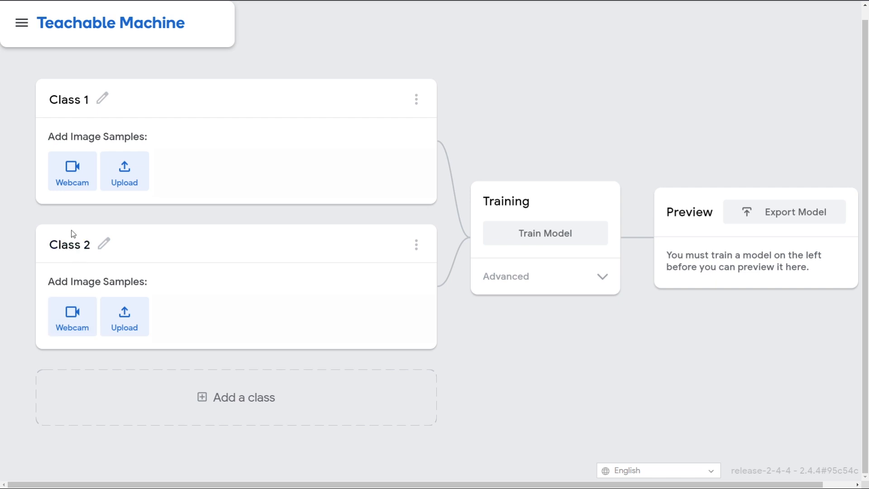
pyautogui.moveTo(61, 267)
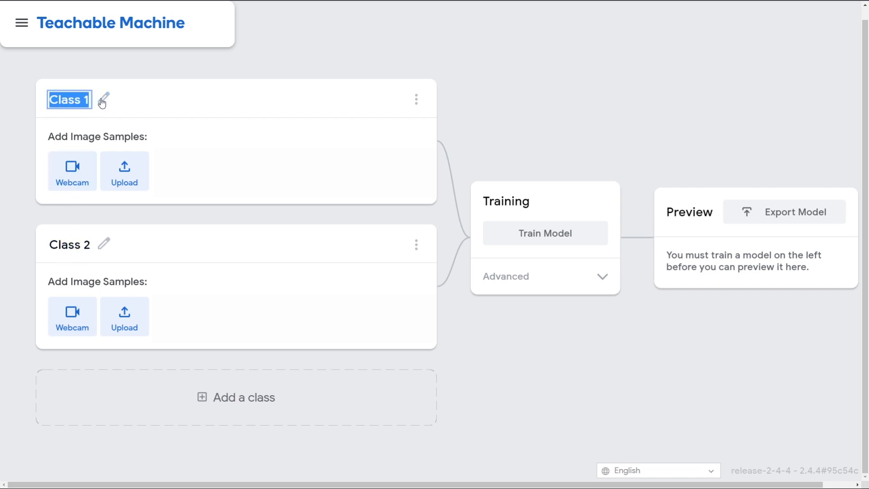
pyautogui.write('Jason')
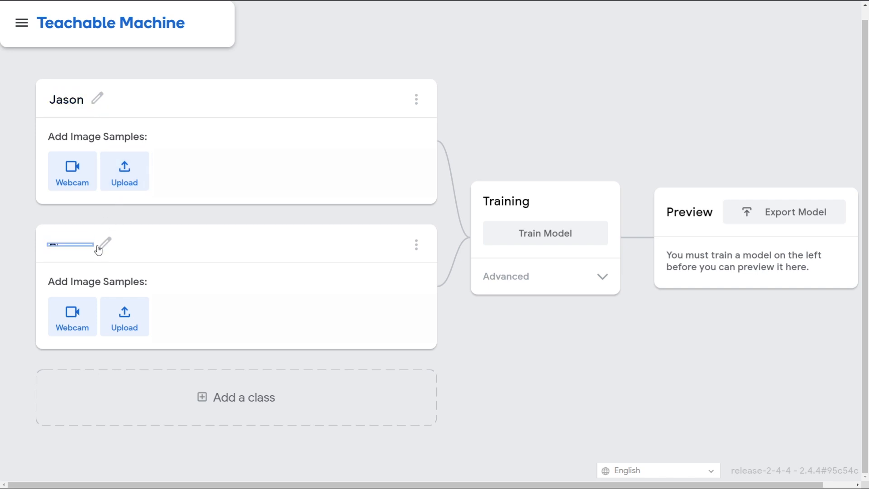
pyautogui.write('Bottle')
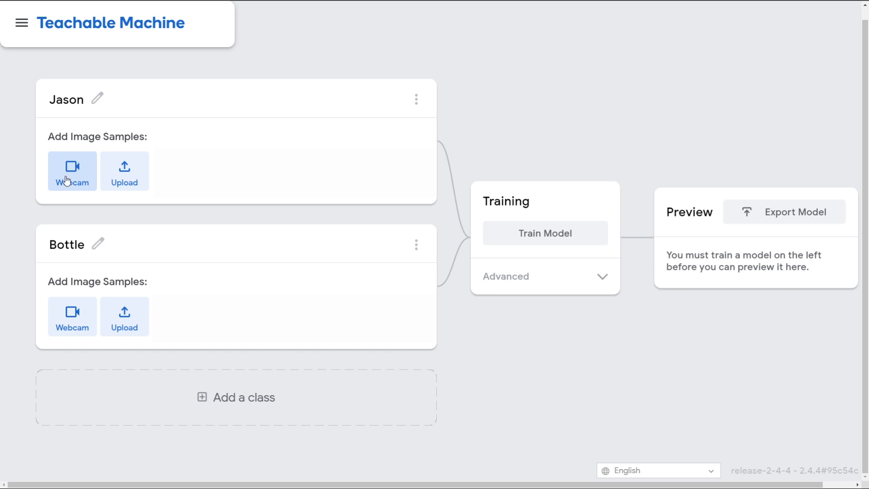
# Record about 43 webcam samples of Jason's face into the Jason class
pyautogui.click(71, 170)
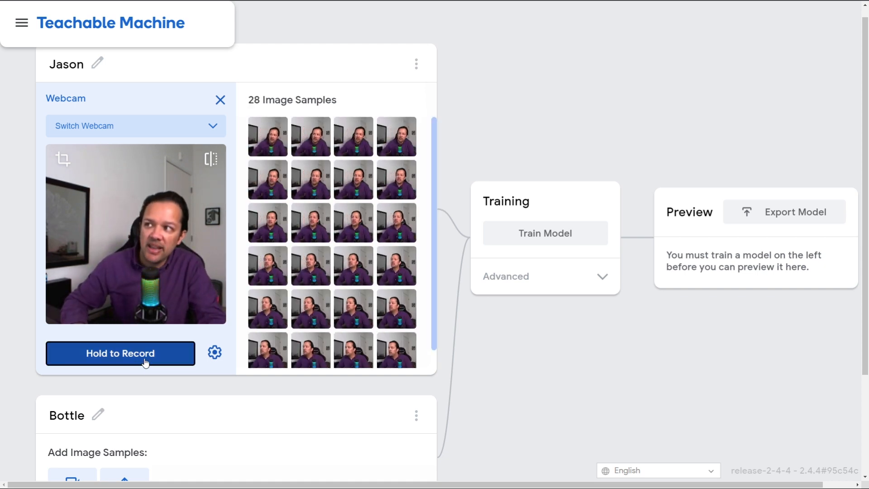
pyautogui.click(119, 353)
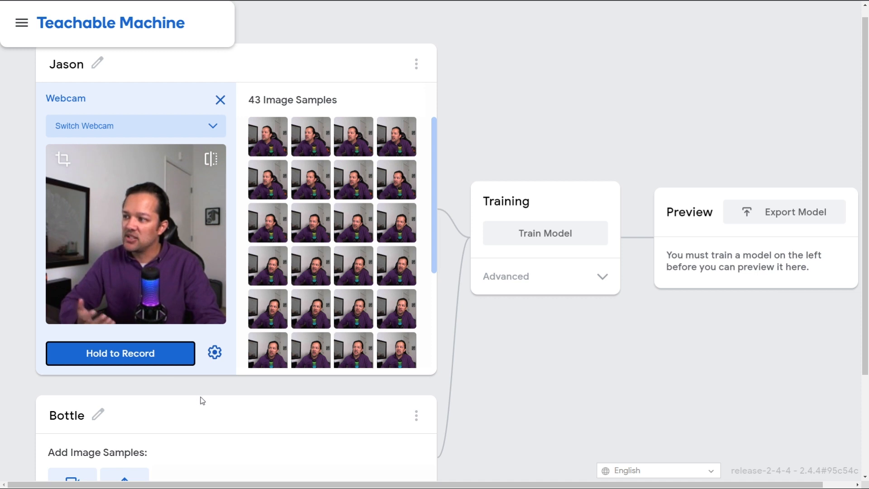
pyautogui.scroll(-3)
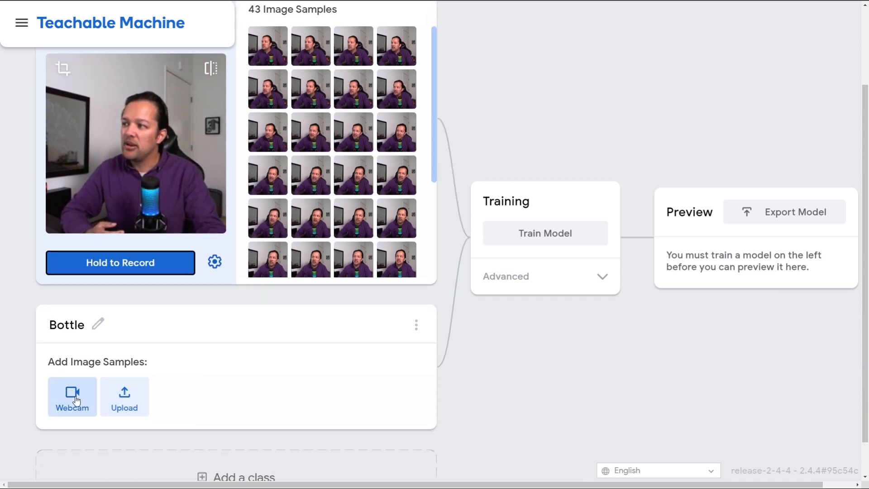
# Record about 44 webcam samples of the held water bottle into the Bottle class
pyautogui.click(72, 396)
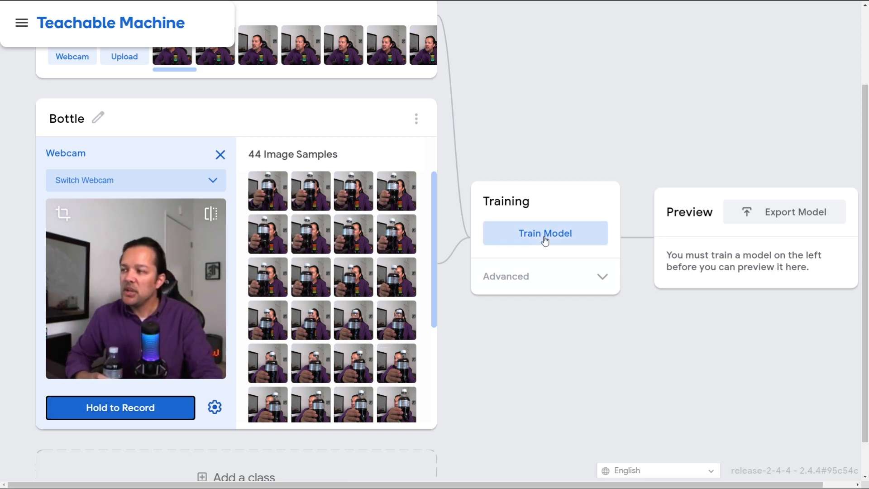
# Train the model on the Jason and Bottle samples until the live preview classifies the webcam
pyautogui.click(544, 233)
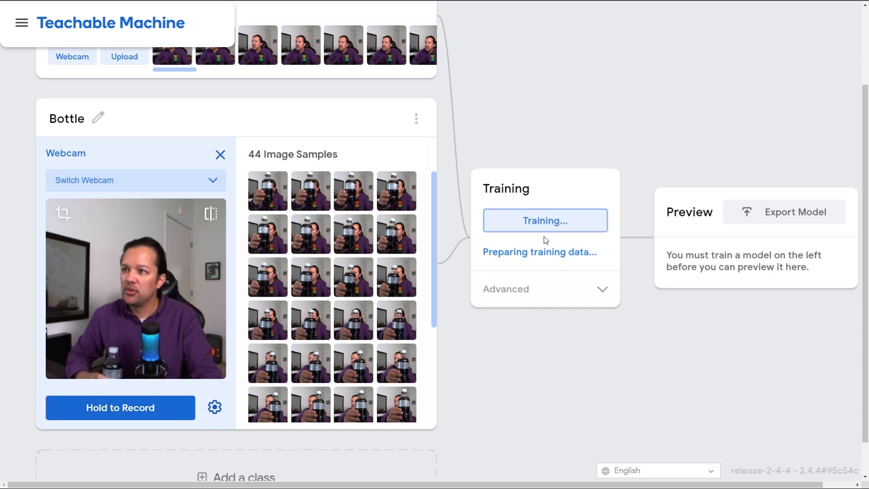
pyautogui.click(544, 220)
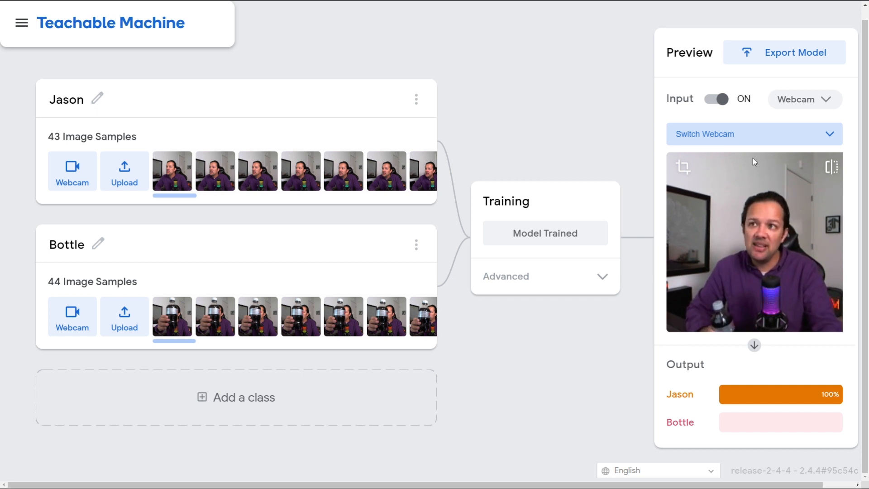
pyautogui.click(785, 52)
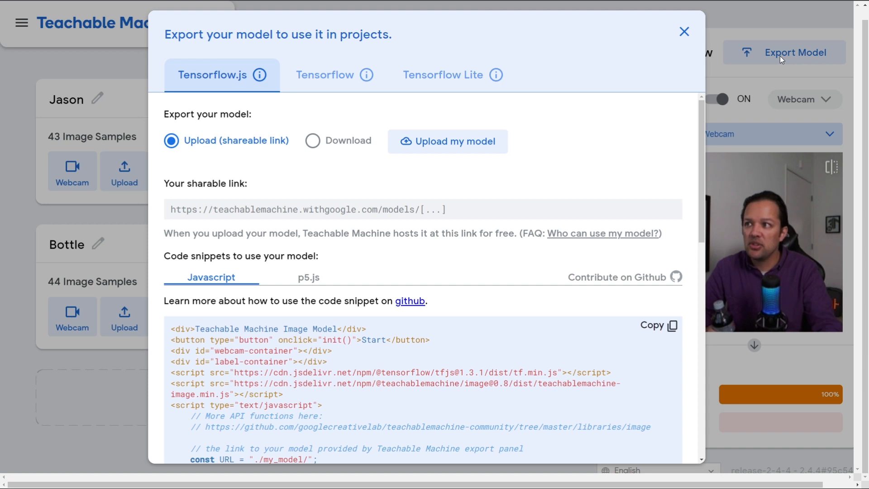
pyautogui.click(312, 141)
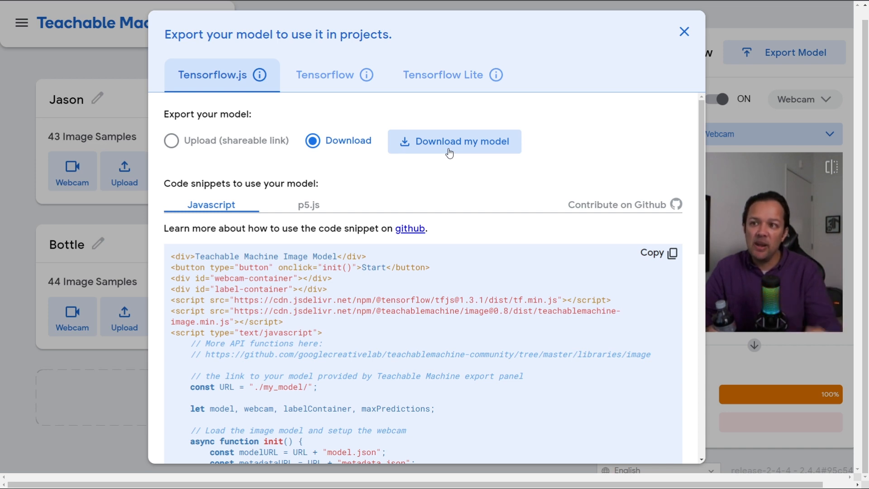
pyautogui.scroll(-3)
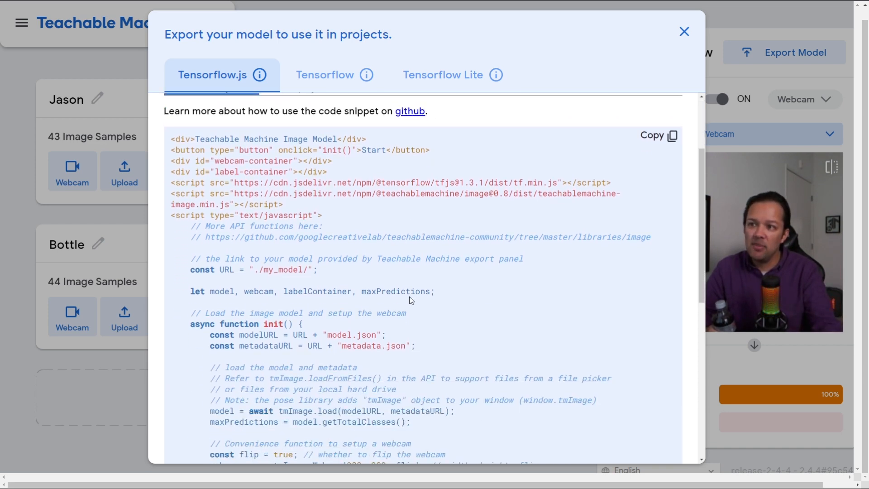
pyautogui.scroll(-3)
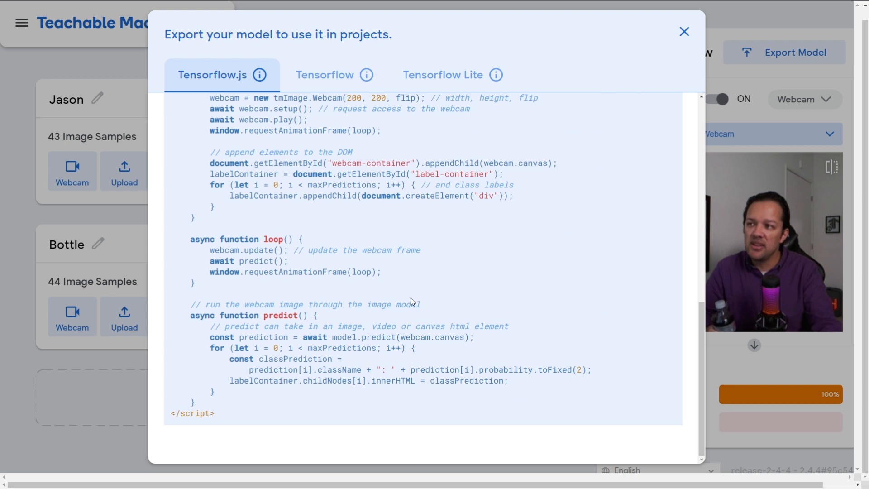
pyautogui.scroll(3)
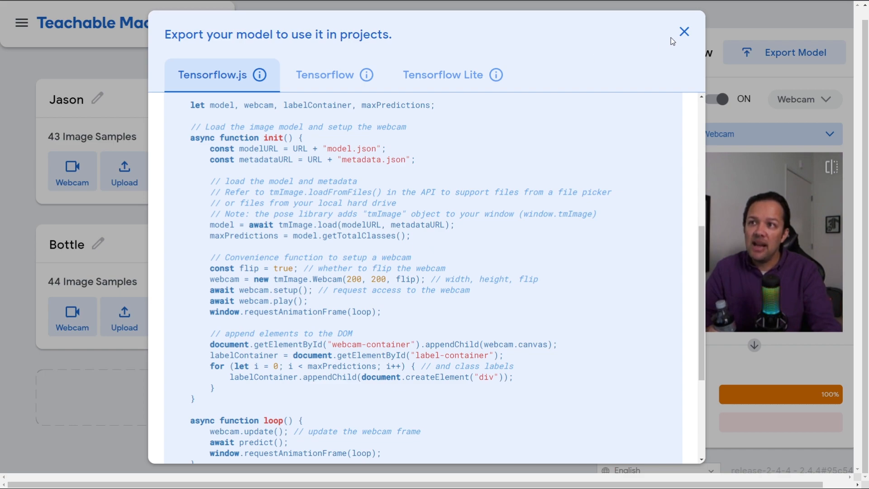
# Close the Export dialog and return to the trained model's live preview
pyautogui.click(684, 32)
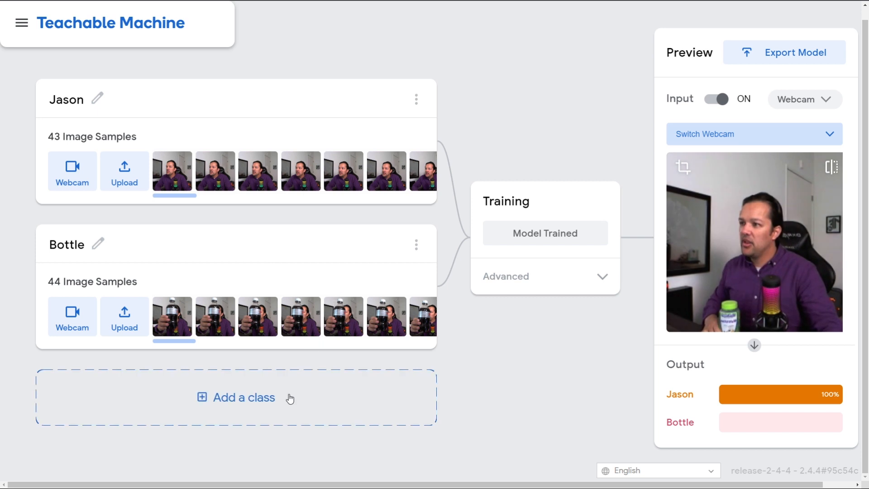
# Add a third class called Jar and start its webcam capture
pyautogui.click(243, 397)
pyautogui.write('Jar')
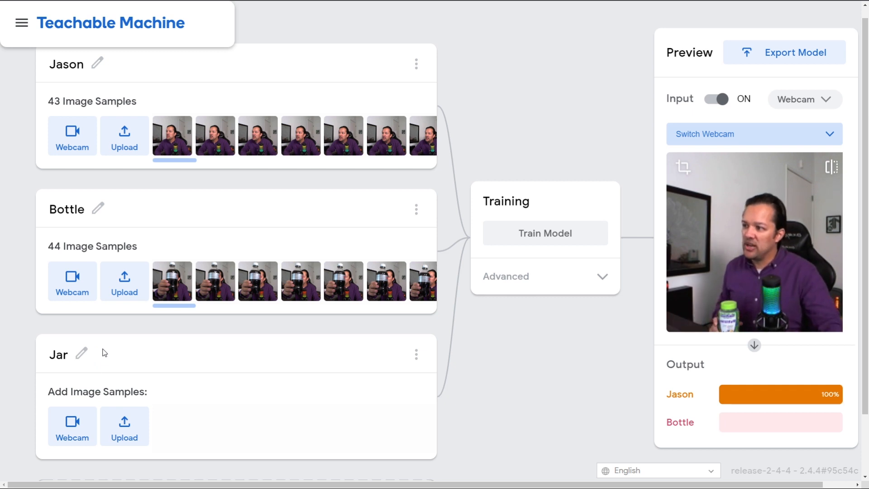
pyautogui.click(71, 426)
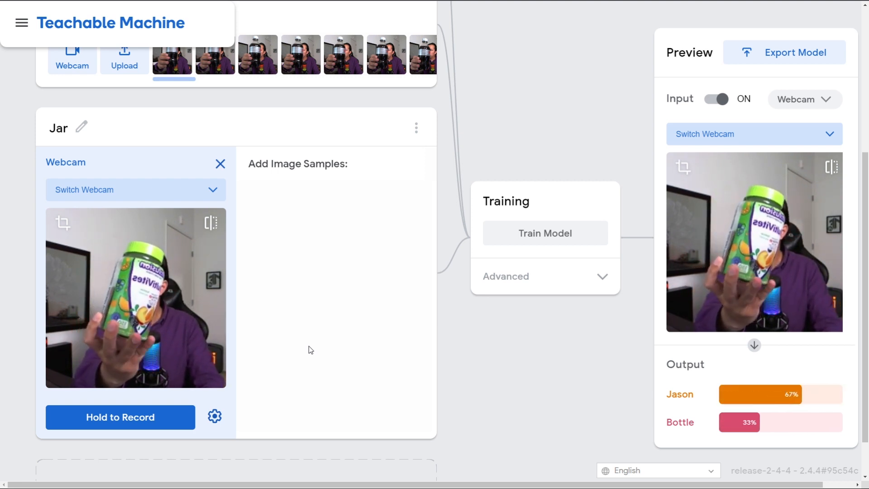
# Record about 44 webcam samples of the vitamin jar and retrain the three-class model
pyautogui.click(120, 417)
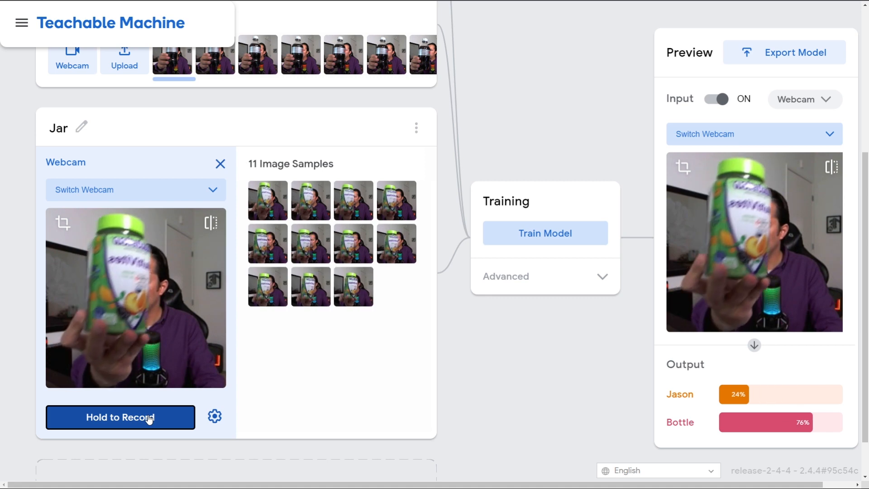
pyautogui.click(119, 417)
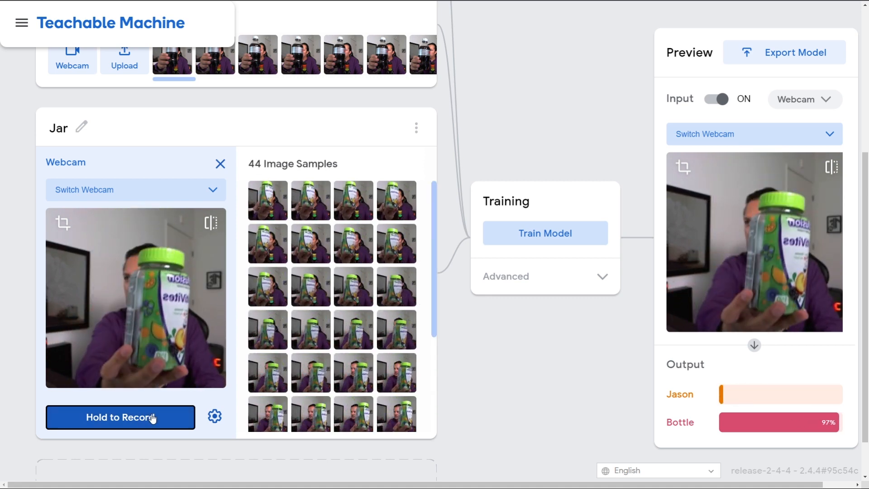
pyautogui.click(544, 233)
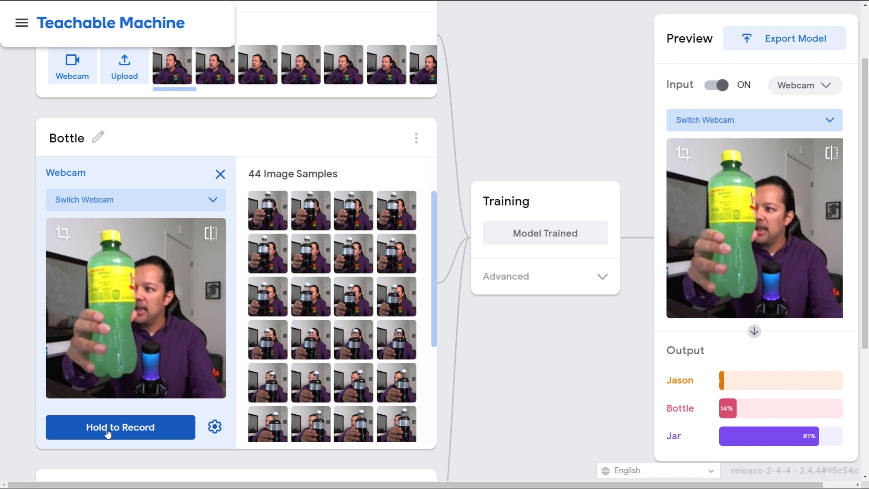
# Record more webcam images of the green bottle, bringing Bottle to 84 samples
pyautogui.click(120, 427)
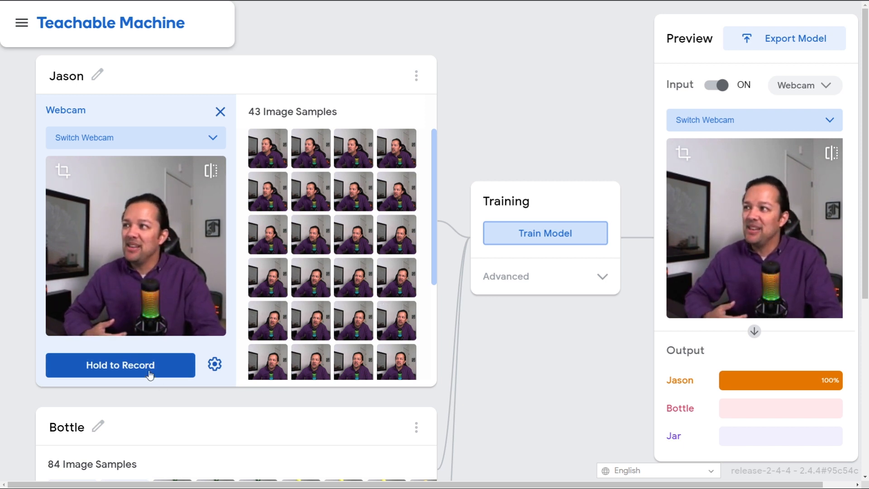
# Record more webcam images of Jason, bringing the class to about 90 samples
pyautogui.click(120, 365)
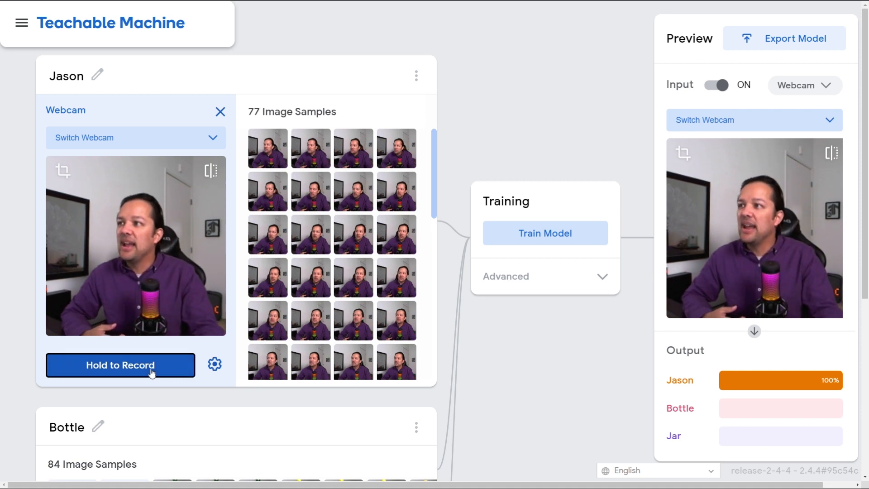
pyautogui.click(120, 365)
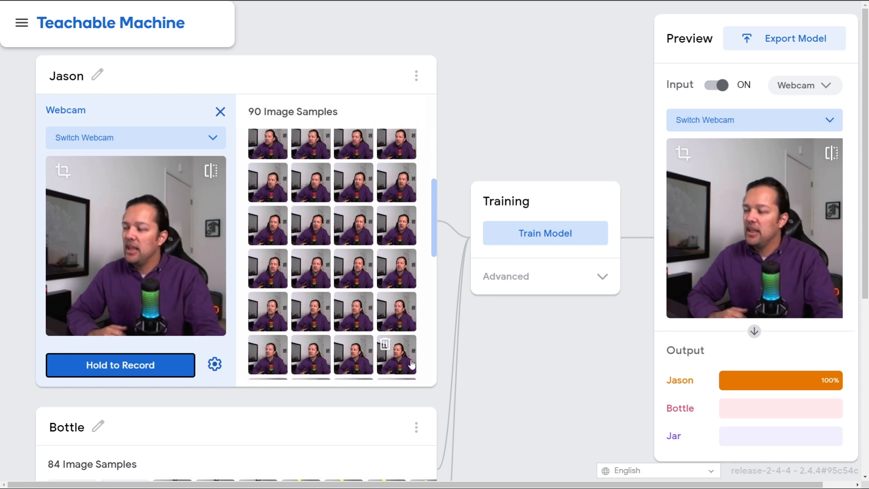
# Record additional webcam images of the jar to grow the Jar class to 93 samples
pyautogui.scroll(-3)
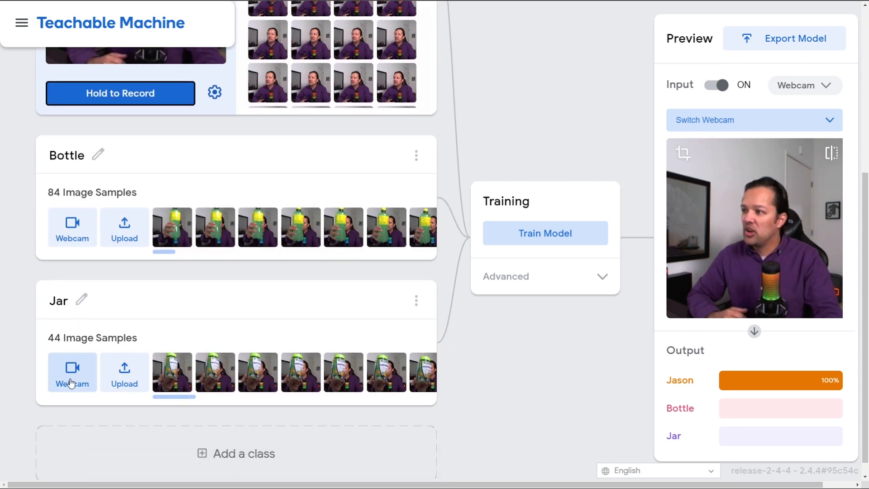
pyautogui.click(71, 372)
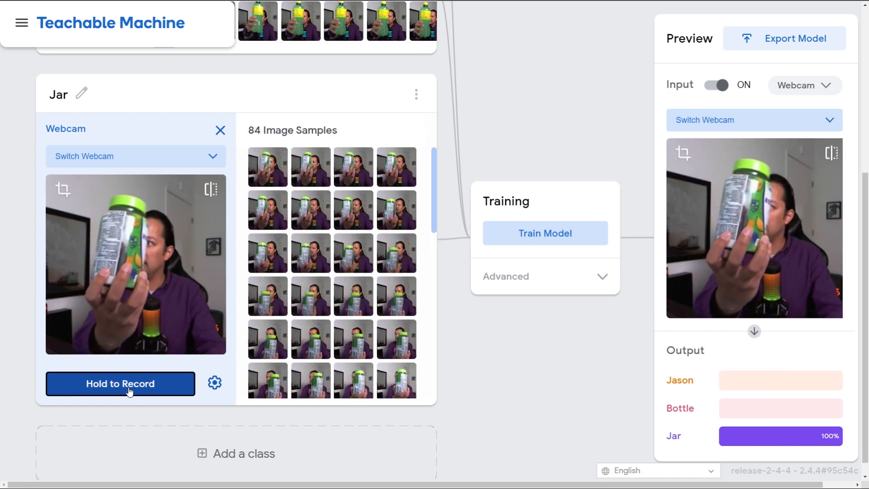
pyautogui.click(121, 383)
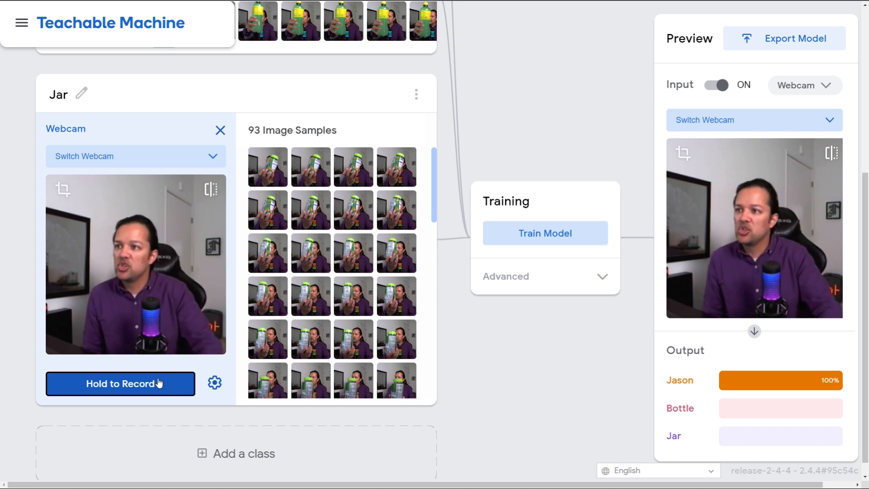
# Start retraining the model on the Jason, Bottle and Jar sample sets
pyautogui.click(544, 233)
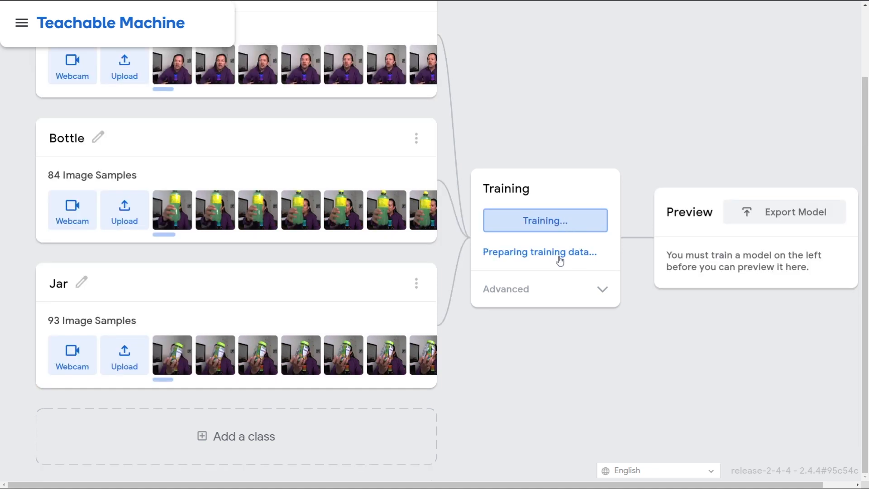
pyautogui.click(544, 220)
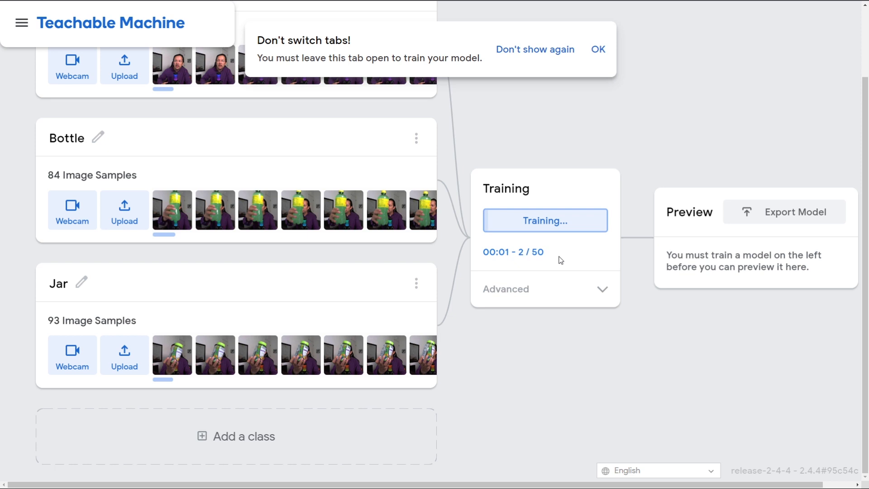